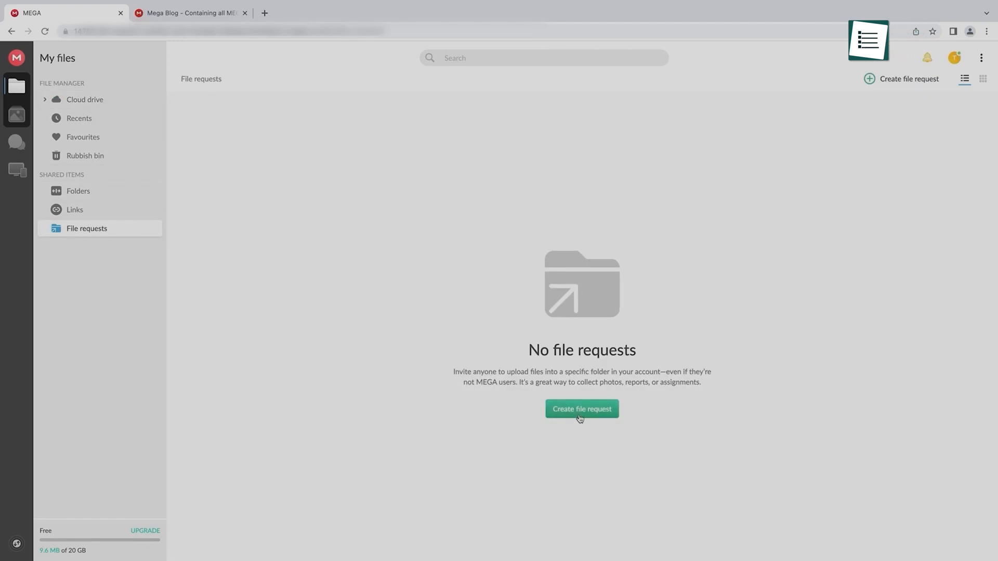
Start a new file request and pick the Psych 101 Assignments folder as its destination
{"action": "left_click", "coordinate": [581, 410]}
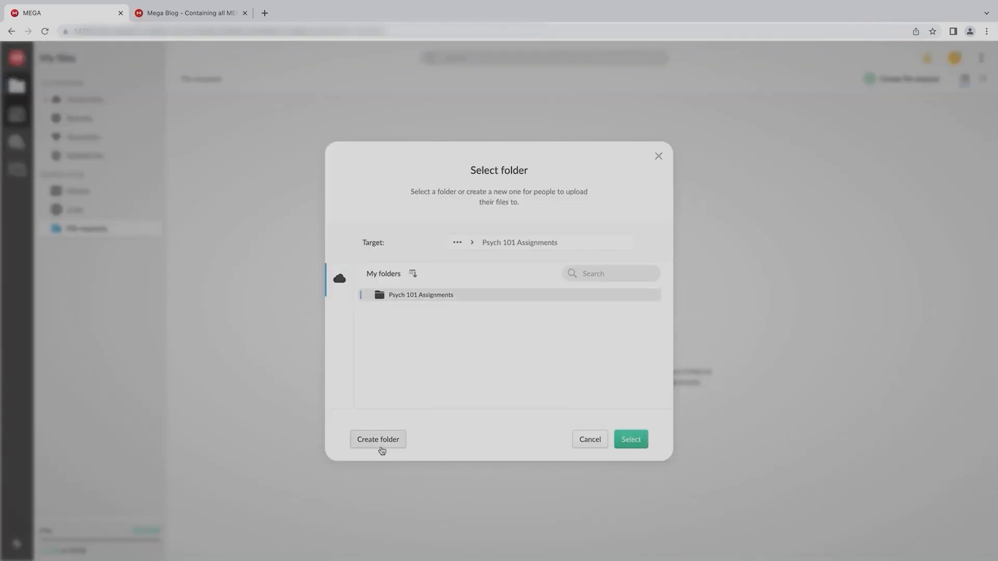
{"action": "left_click", "coordinate": [630, 438]}
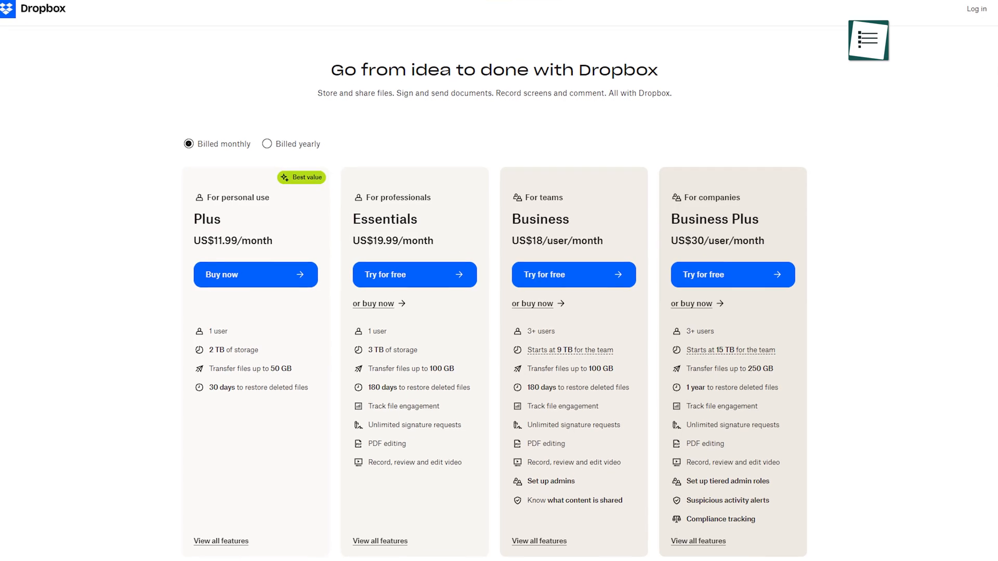
Scroll past the Business Plus card to the 30-day vs 180-day file recovery comparison table
{"action": "scroll", "scroll_direction": "down", "scroll_amount": 3}
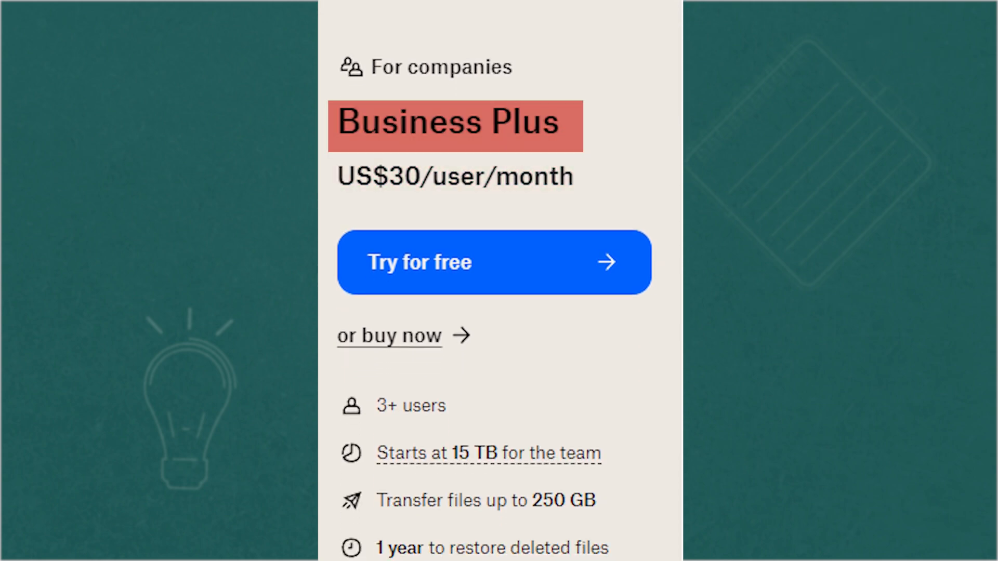
{"action": "scroll", "scroll_direction": "down", "scroll_amount": 3}
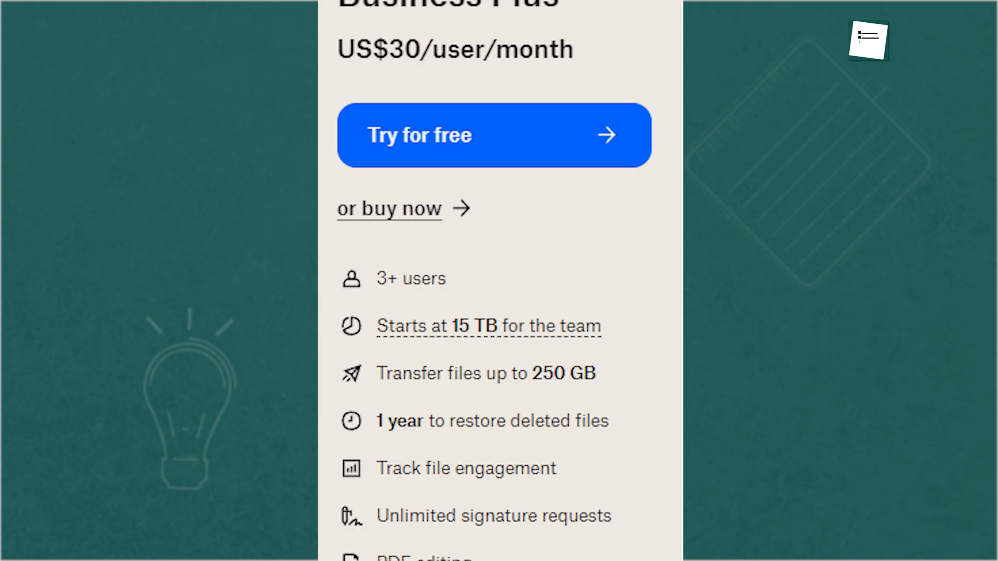
{"action": "scroll", "scroll_direction": "down", "scroll_amount": 3}
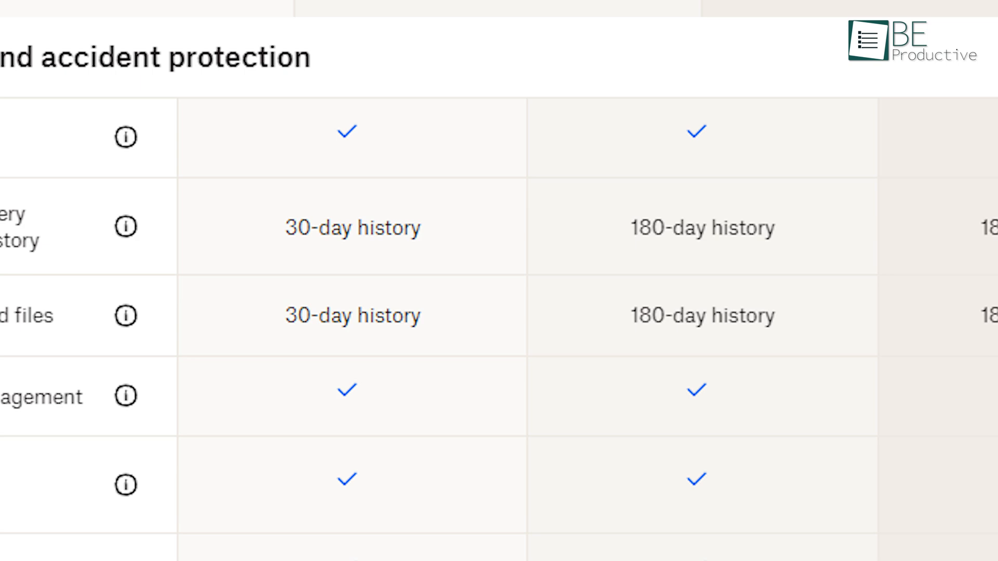
{"action": "scroll", "scroll_direction": "right", "scroll_amount": 3}
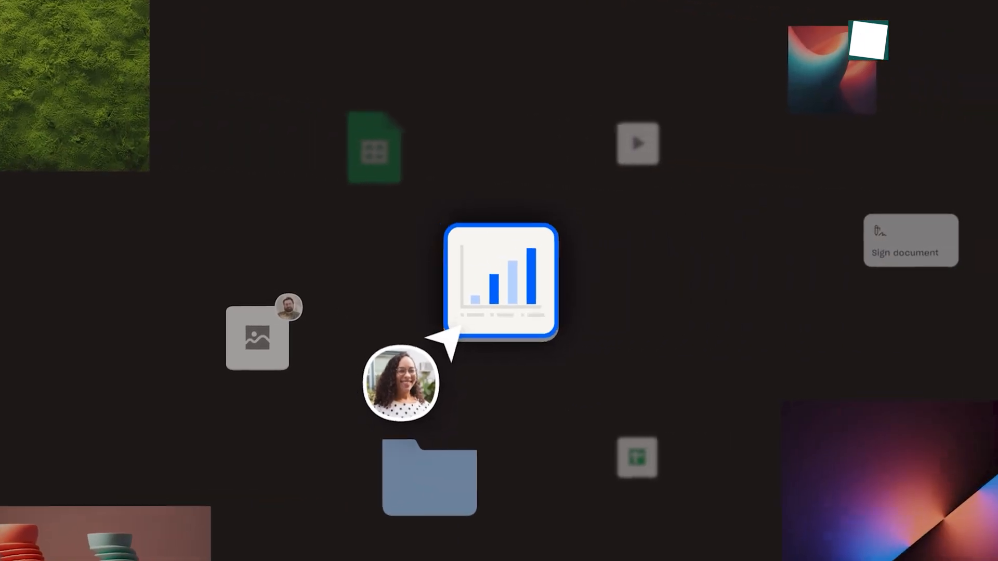
{"action": "left_click", "coordinate": [504, 283]}
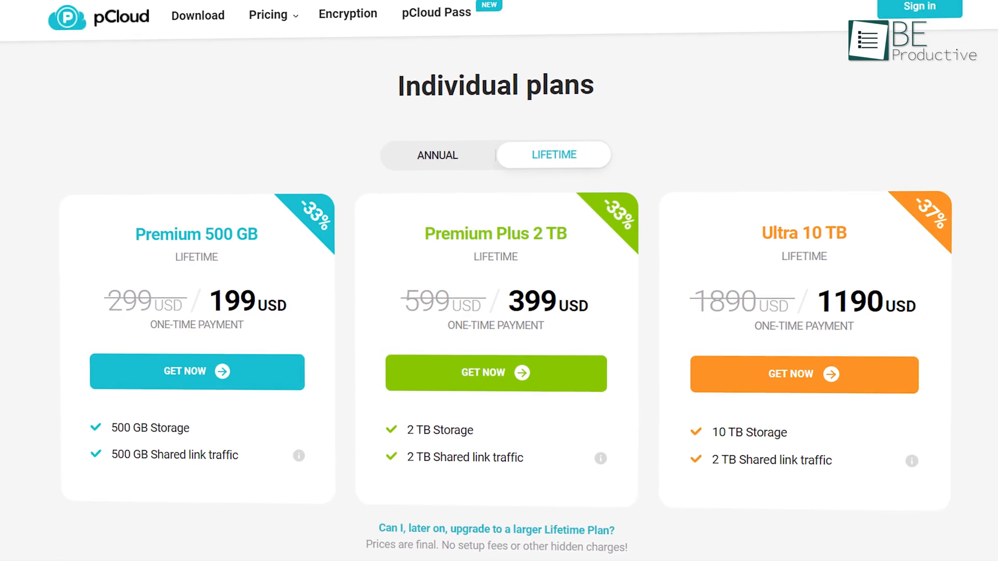
Move from the individual lifetime plans to the Family lifetime plan with 10 TB storage
{"action": "scroll", "scroll_direction": "down", "scroll_amount": 3}
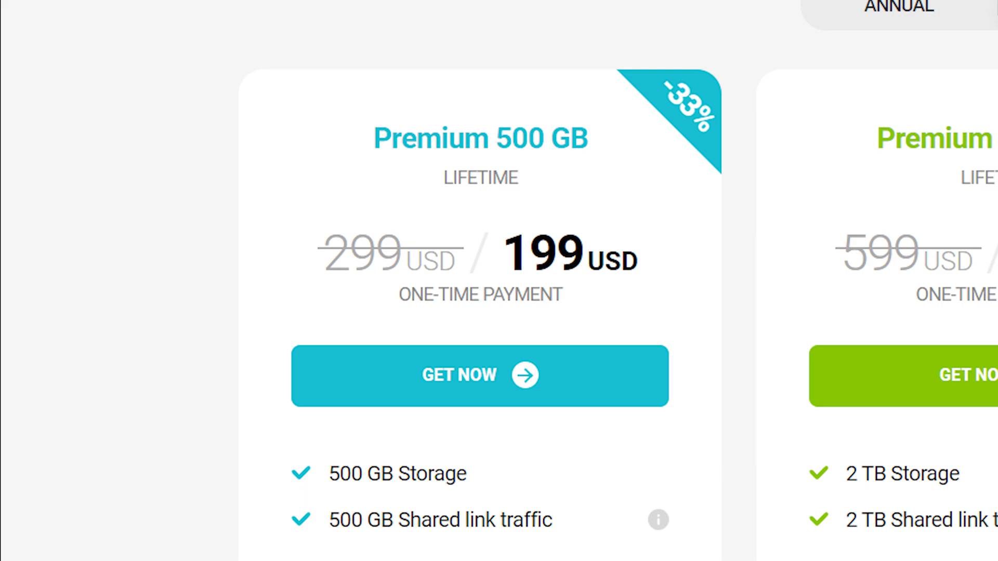
{"action": "left_click", "coordinate": [614, 7]}
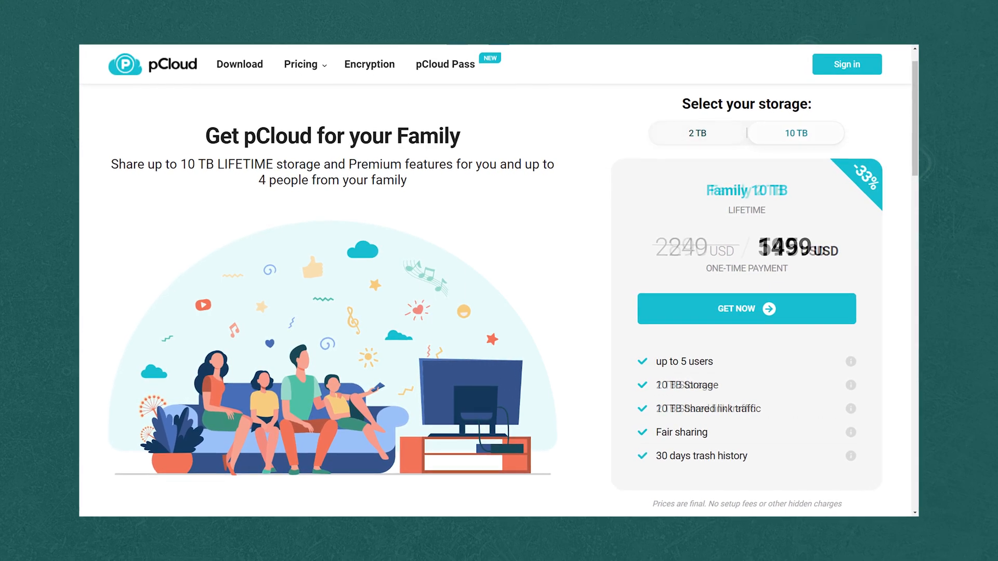
{"action": "left_click", "coordinate": [696, 133]}
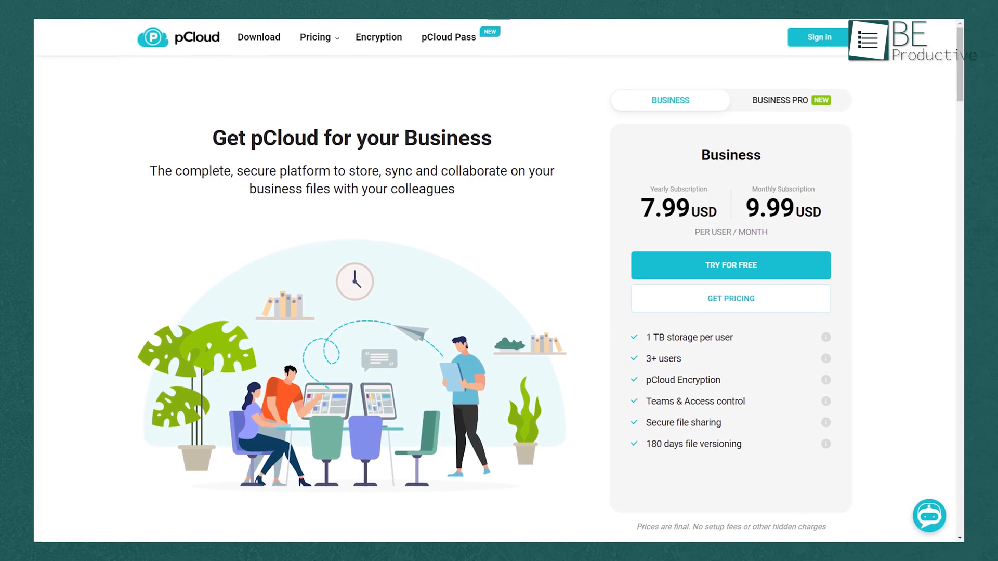
Show the Business plan card at 7.99 USD yearly or 9.99 USD monthly per user
{"action": "left_click", "coordinate": [779, 100]}
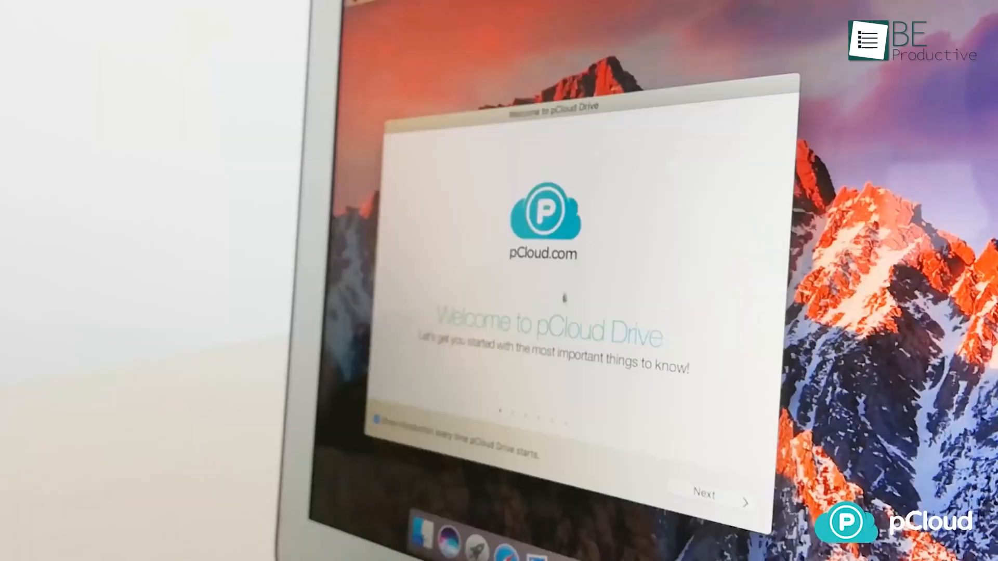
{"action": "left_click", "coordinate": [705, 493]}
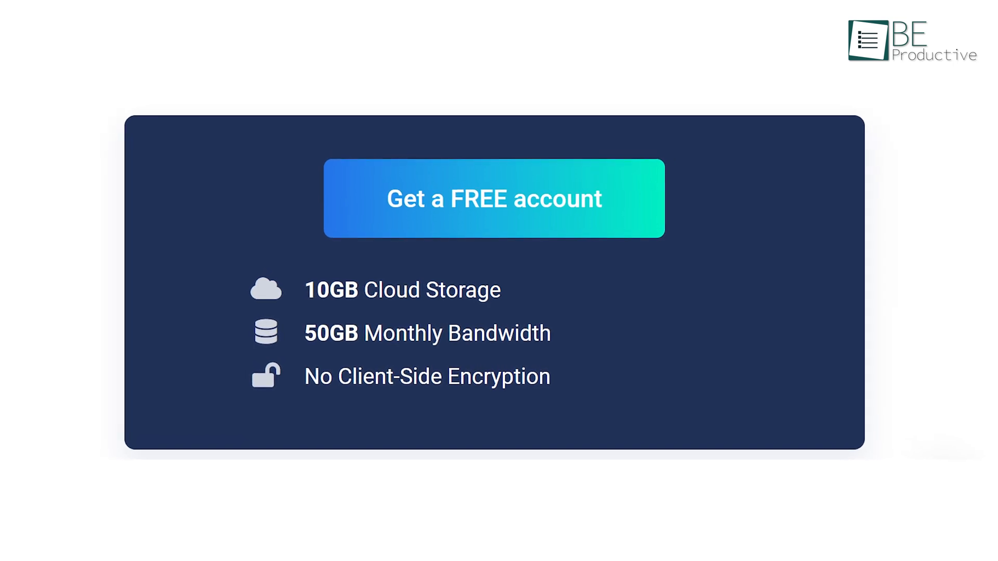
Compare Icedrive monthly, yearly and 2 Year prices, where LITE, PRO I and PRO III save 40%
{"action": "left_click", "coordinate": [494, 198]}
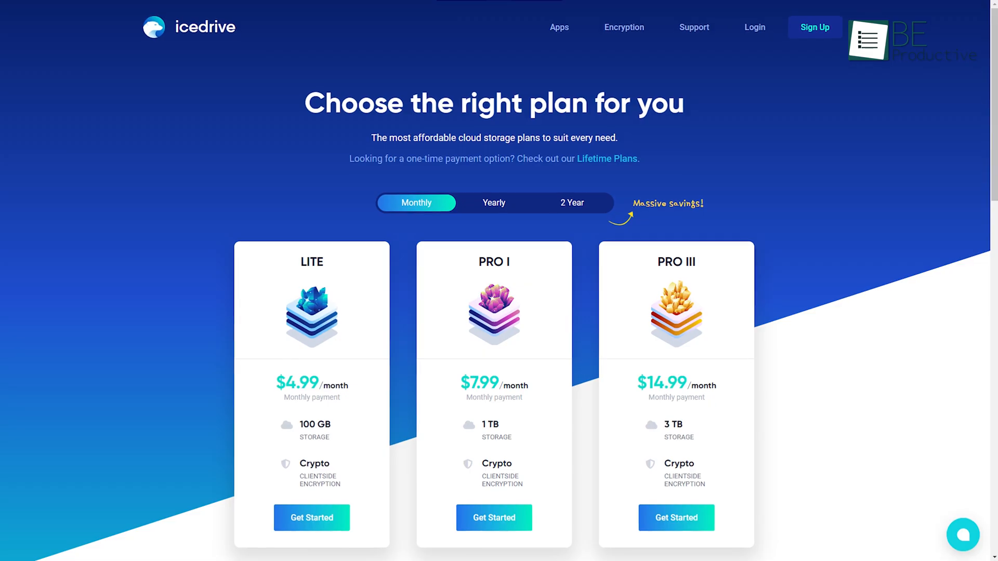
{"action": "left_click", "coordinate": [492, 203]}
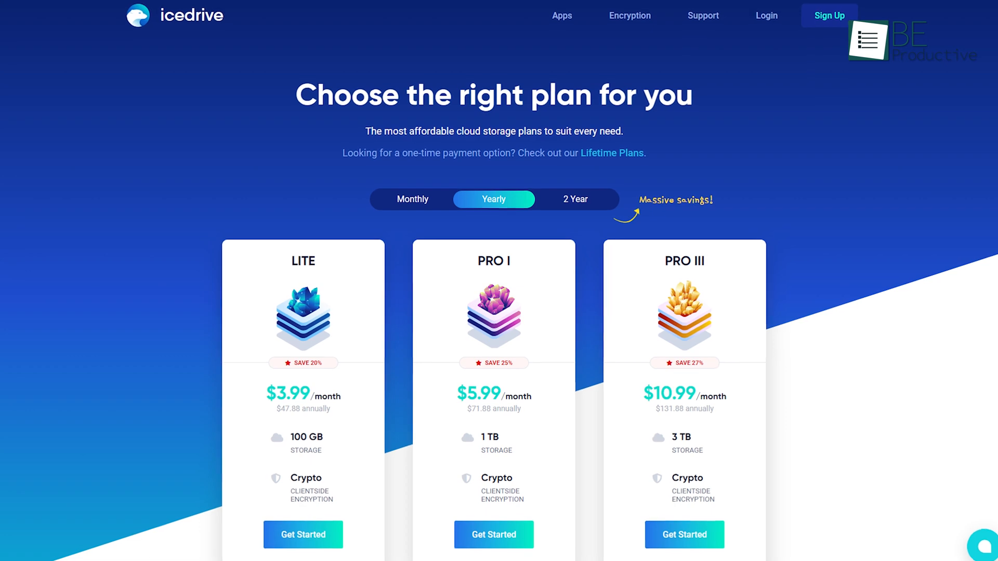
{"action": "left_click", "coordinate": [574, 200]}
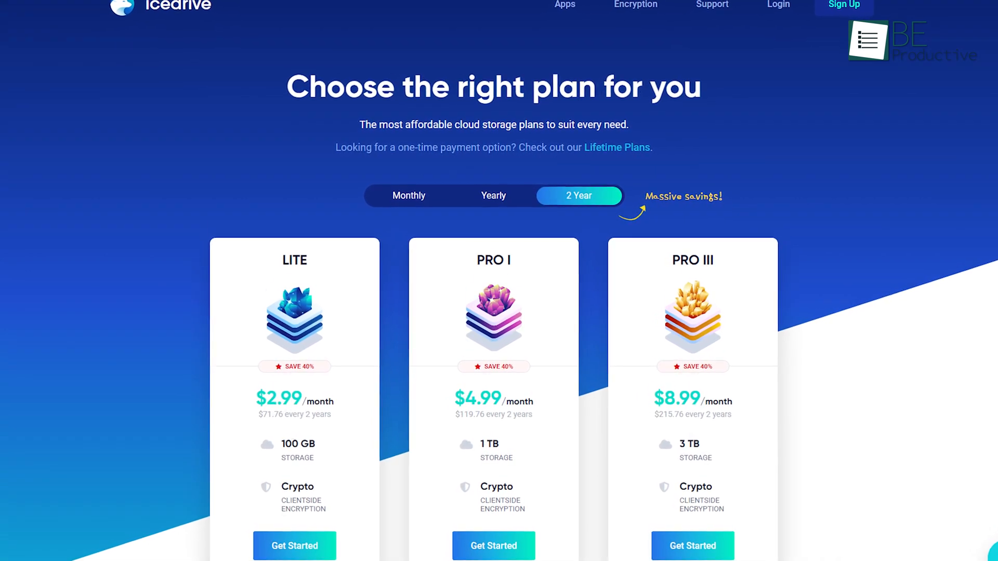
{"action": "left_click", "coordinate": [616, 147]}
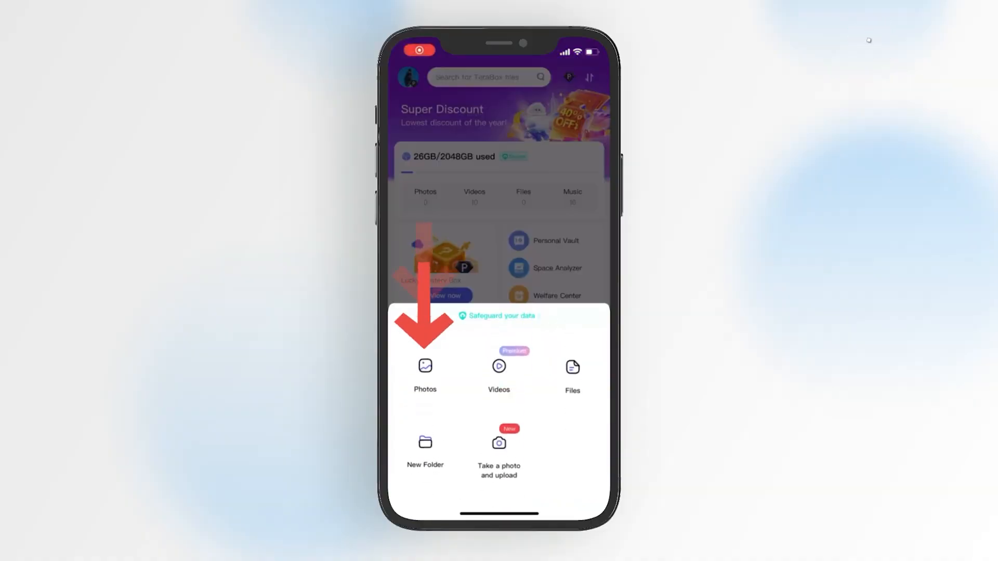
Upload the 24 selected phone photos and check them in the transfer list
{"action": "left_click", "coordinate": [424, 366]}
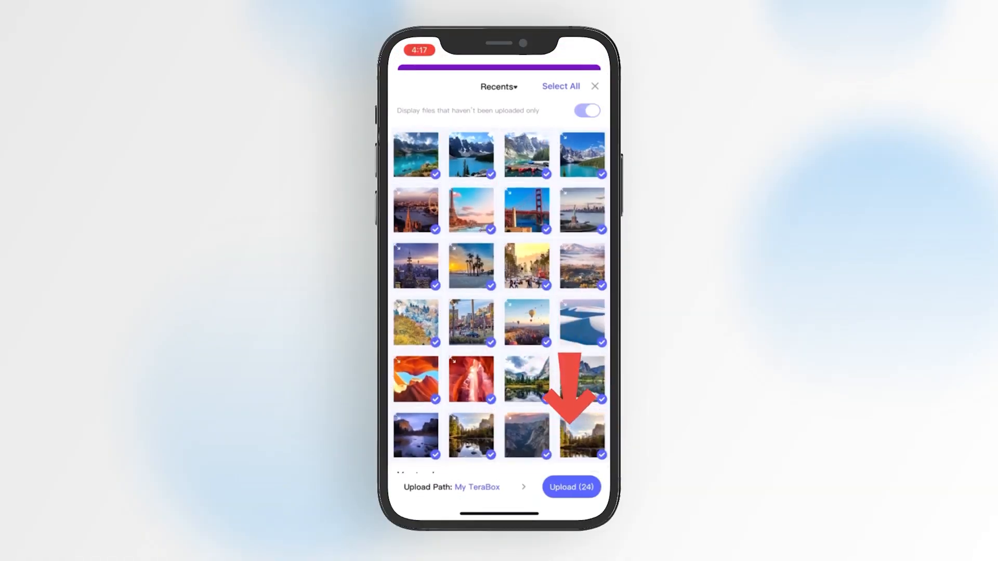
{"action": "left_click", "coordinate": [570, 487]}
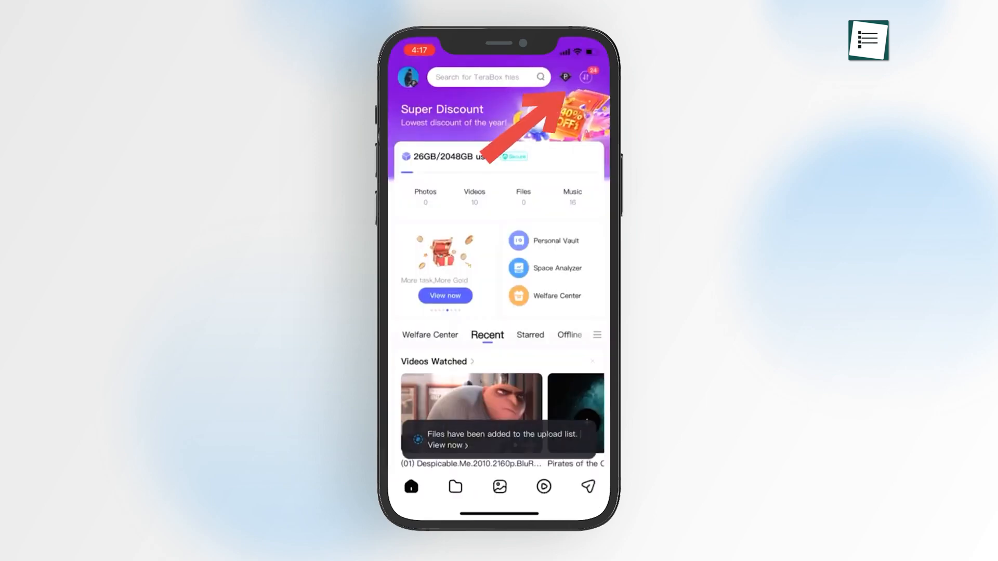
{"action": "left_click", "coordinate": [446, 440]}
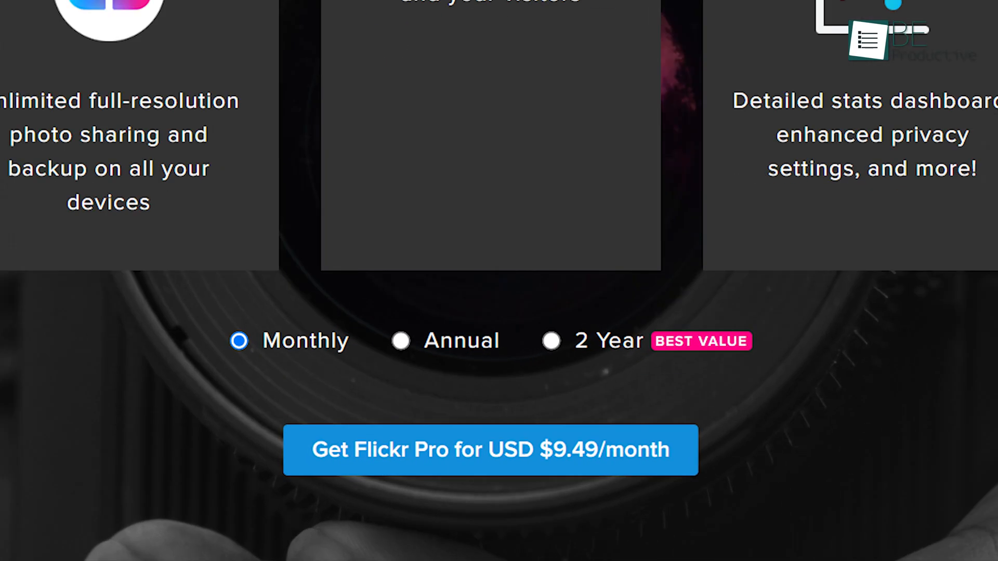
Switch Flickr Pro billing to Annual (USD 6.75/month) and then 2 Year (USD 5.99/month)
{"action": "left_click", "coordinate": [401, 341]}
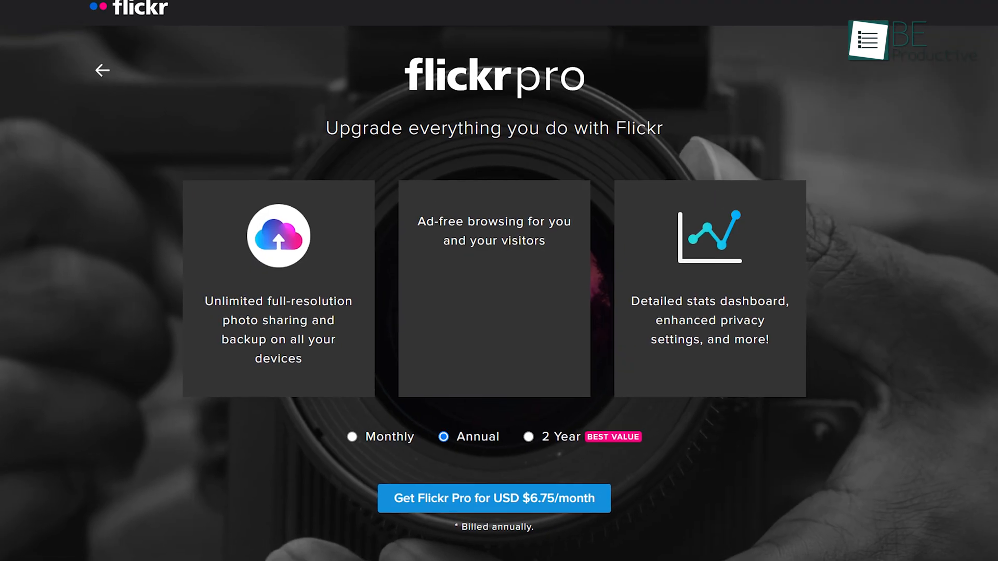
{"action": "scroll", "scroll_direction": "down", "scroll_amount": 3}
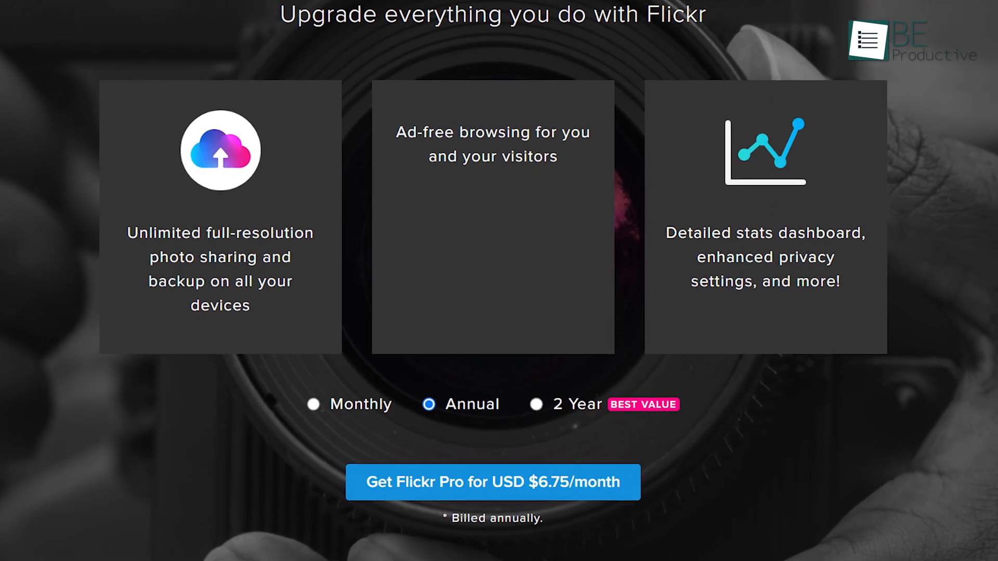
{"action": "left_click", "coordinate": [535, 405]}
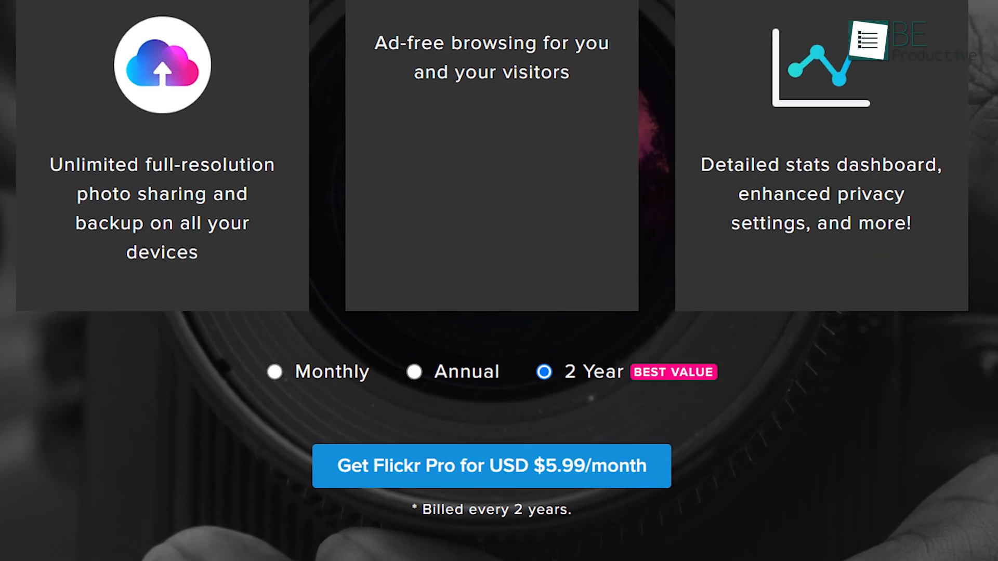
{"action": "scroll", "scroll_direction": "down", "scroll_amount": 3}
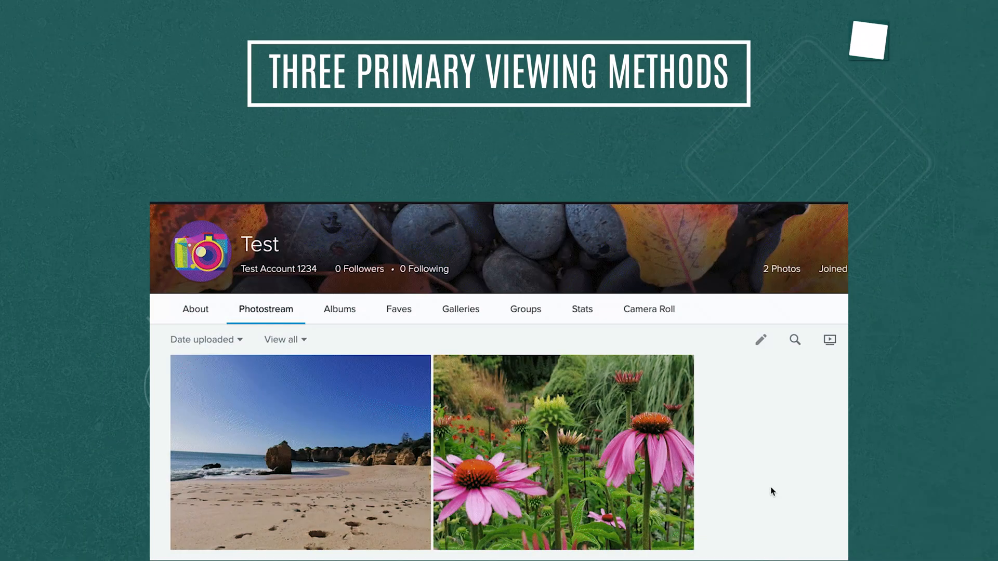
Switch from the Photostream to the Camera Roll view grouped by upload date
{"action": "left_click", "coordinate": [649, 309]}
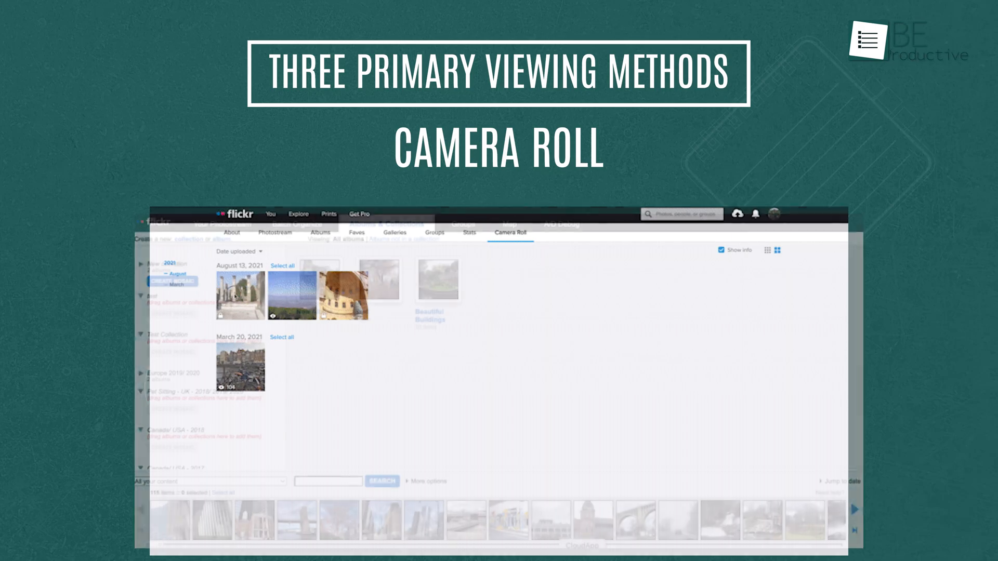